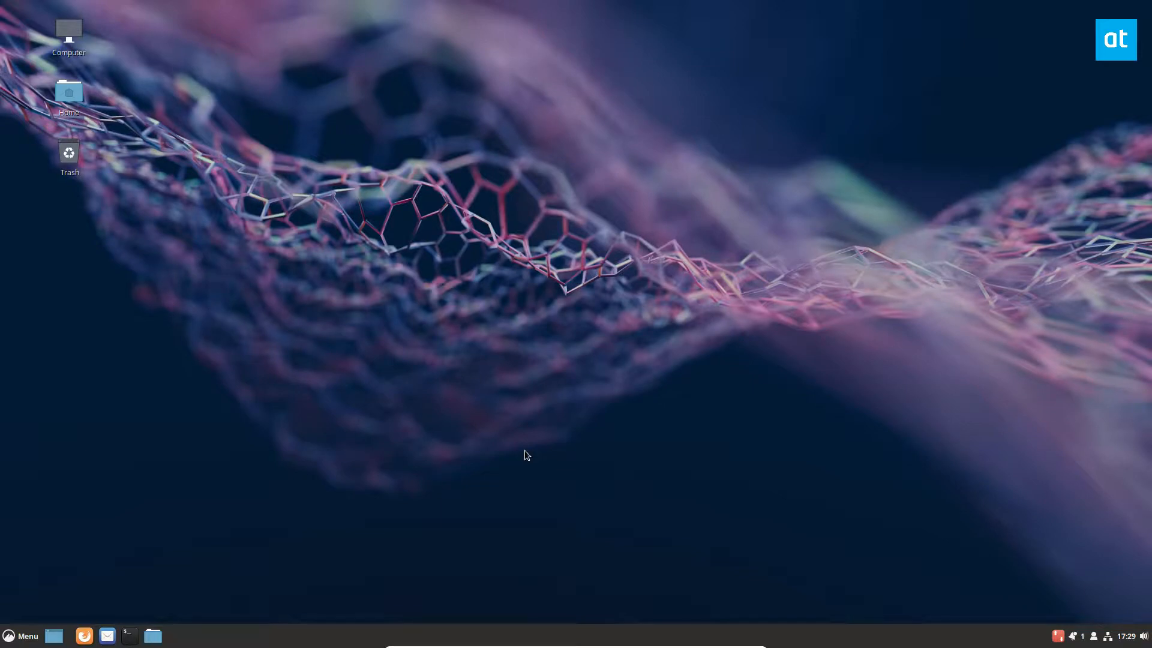
mouse_move(180, 418)
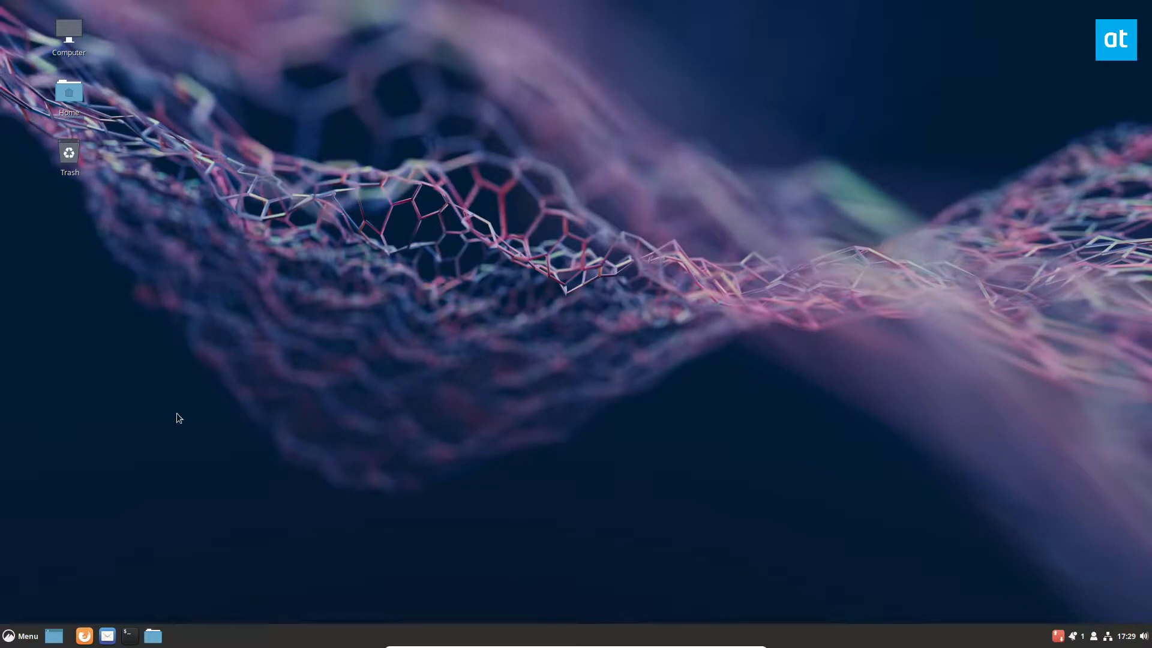
mouse_move(32, 571)
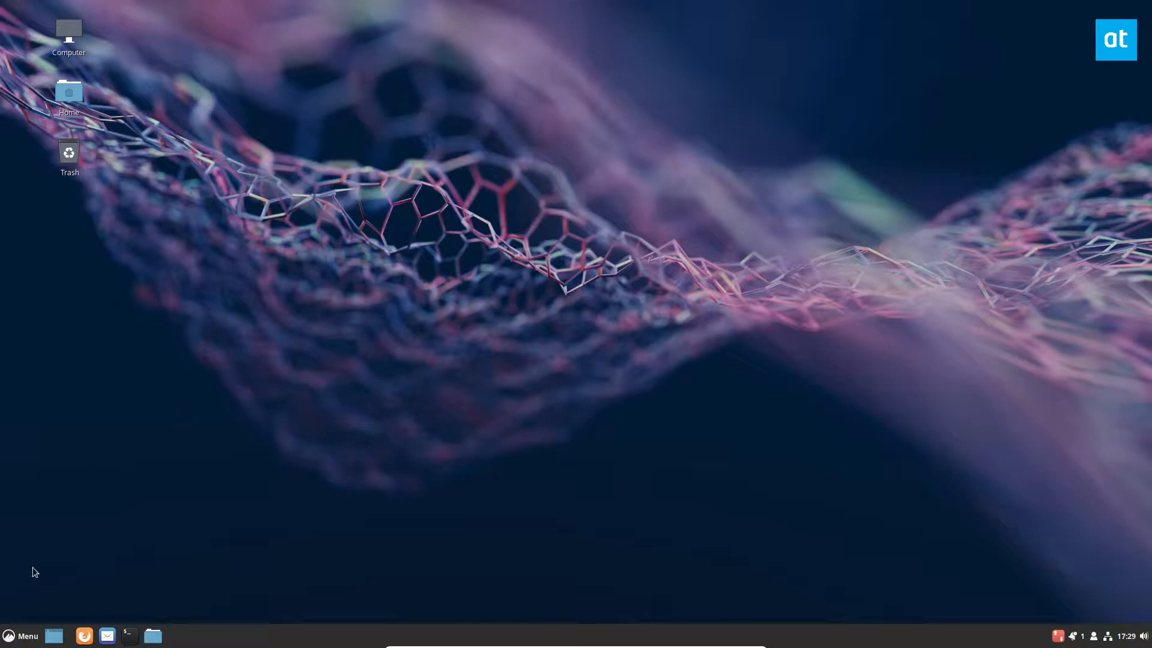
Search the Menu for 'sett' and launch System Settings.
left_click(20, 635)
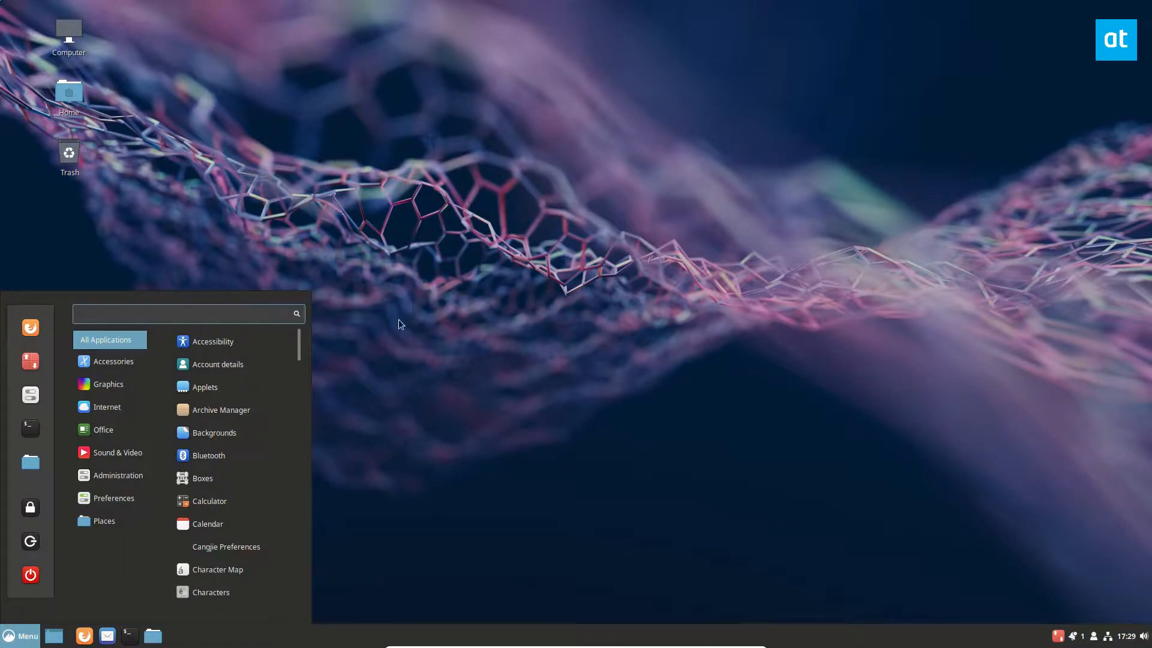
type("sett")
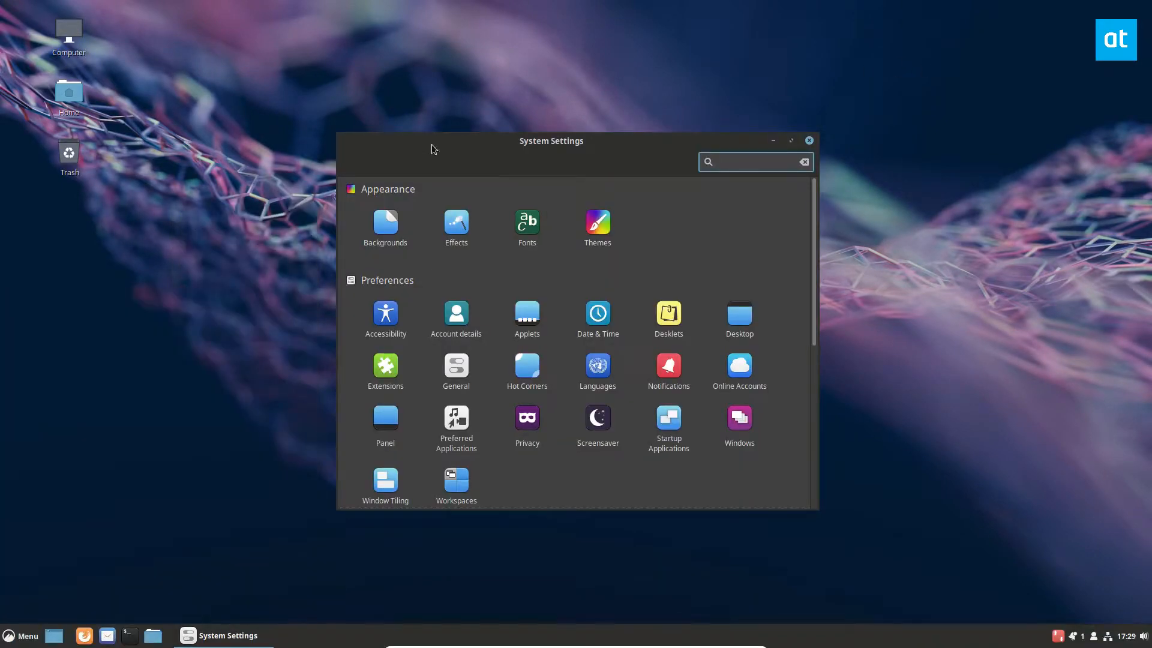
left_click(22, 635)
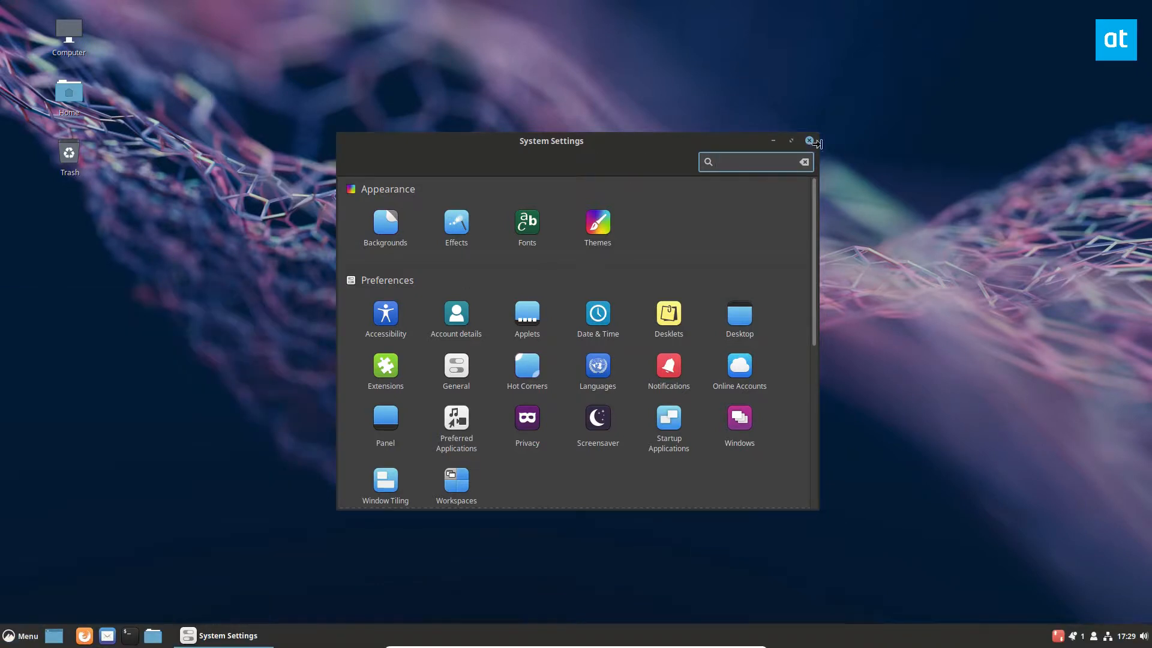
Maximize System Settings and open Keyboard on its Shortcuts section.
left_click(791, 140)
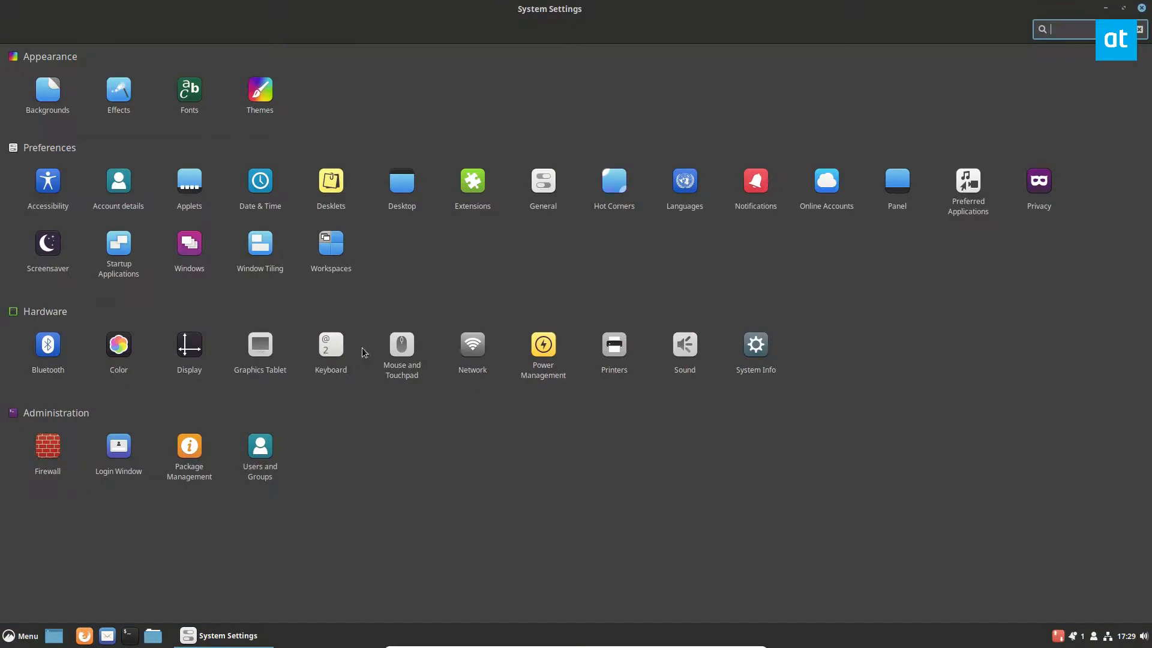
left_click(330, 346)
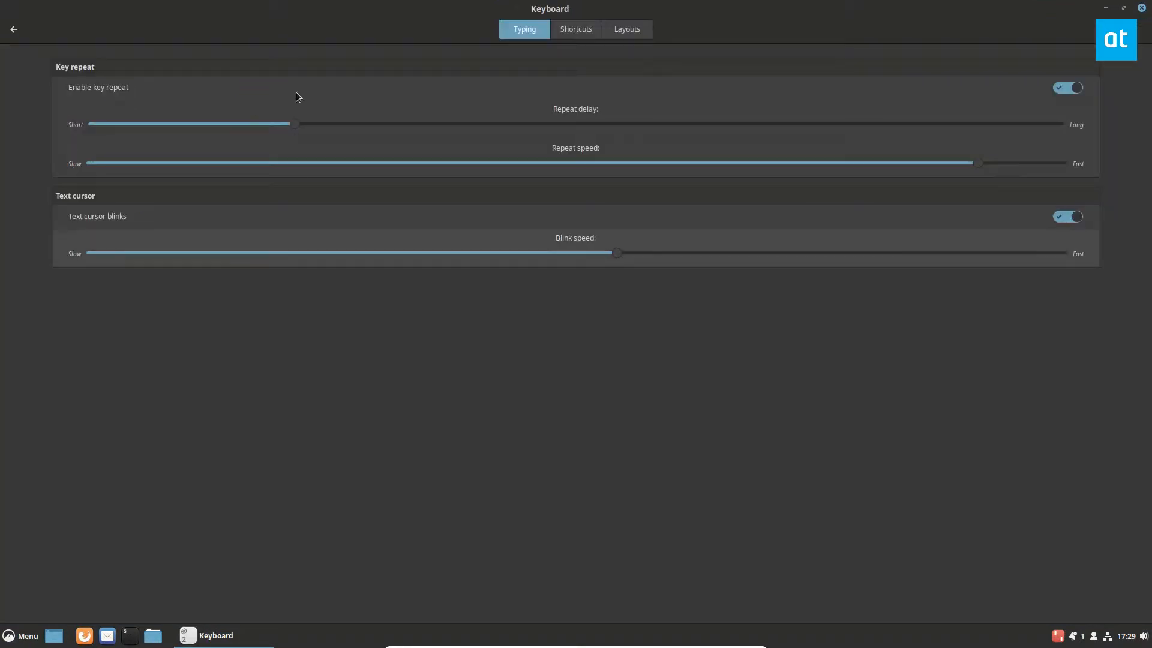
left_click(575, 29)
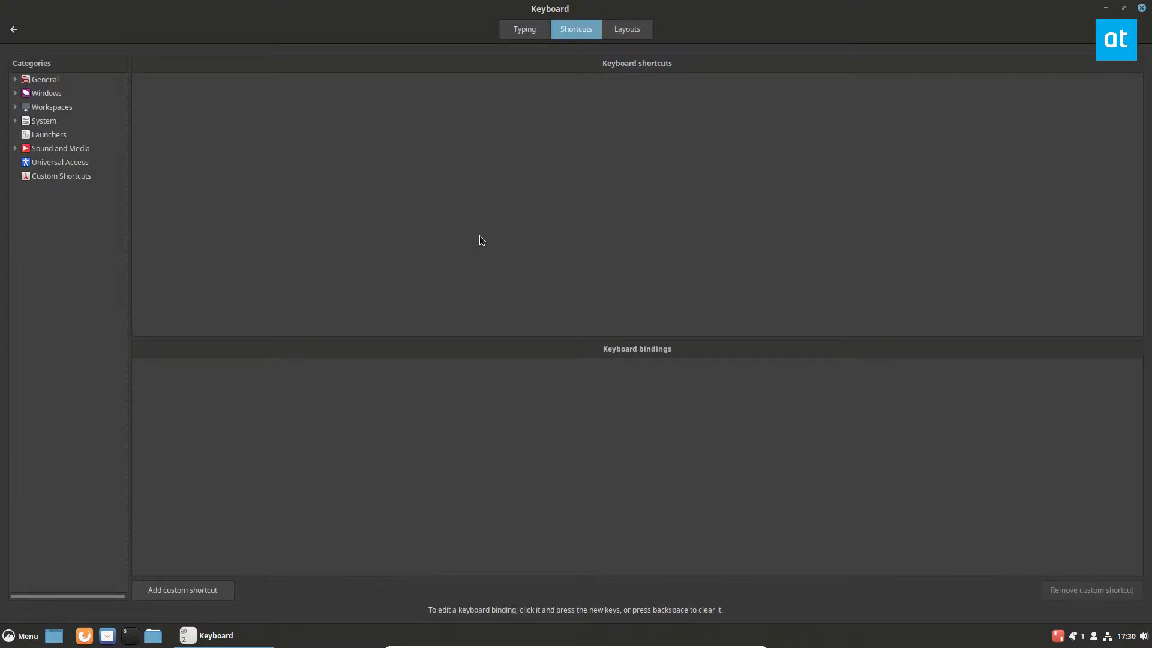
Browse General's Show desktop and Run dialog bindings, then view Custom Shortcuts.
left_click(45, 79)
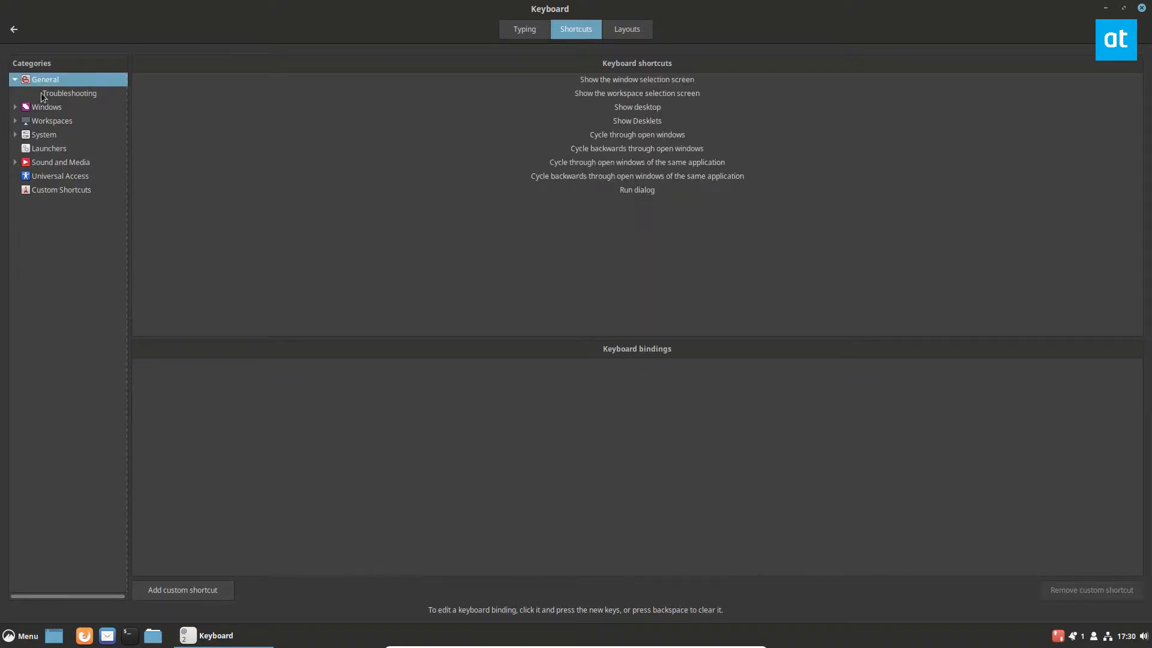
left_click(636, 106)
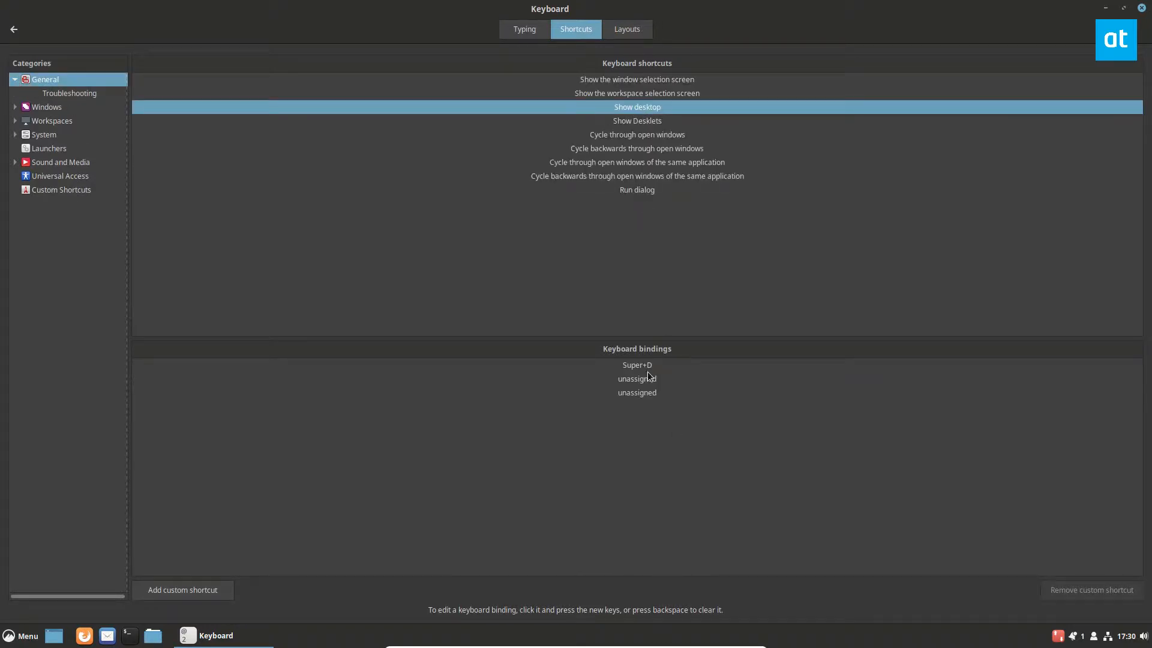
left_click(636, 190)
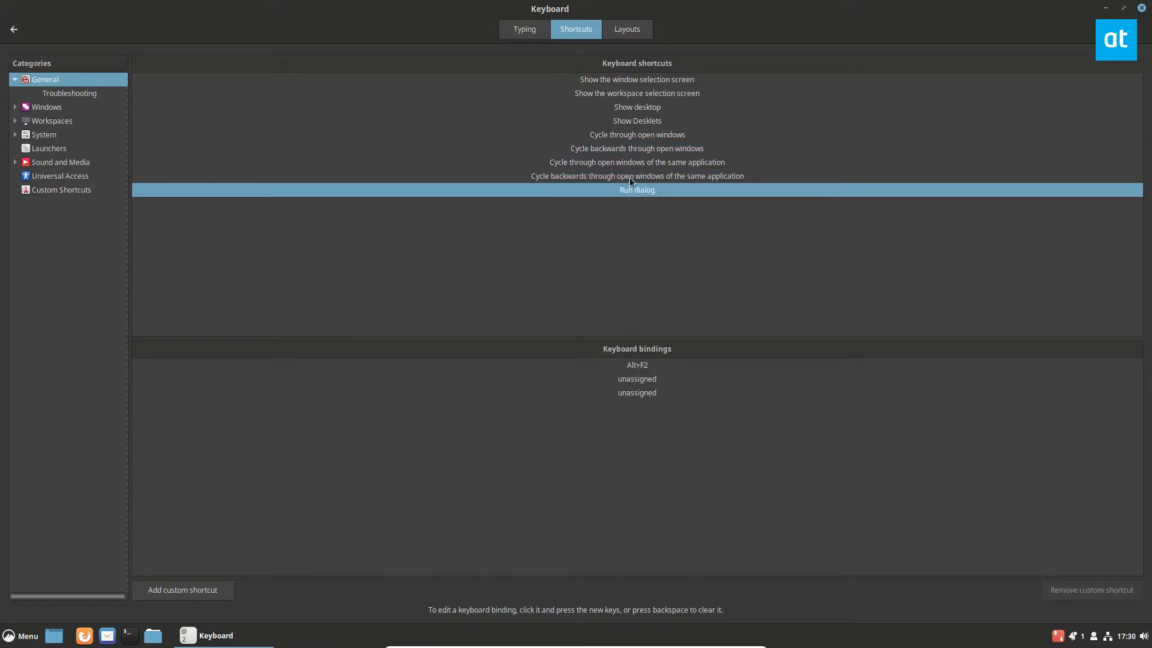
left_click(636, 175)
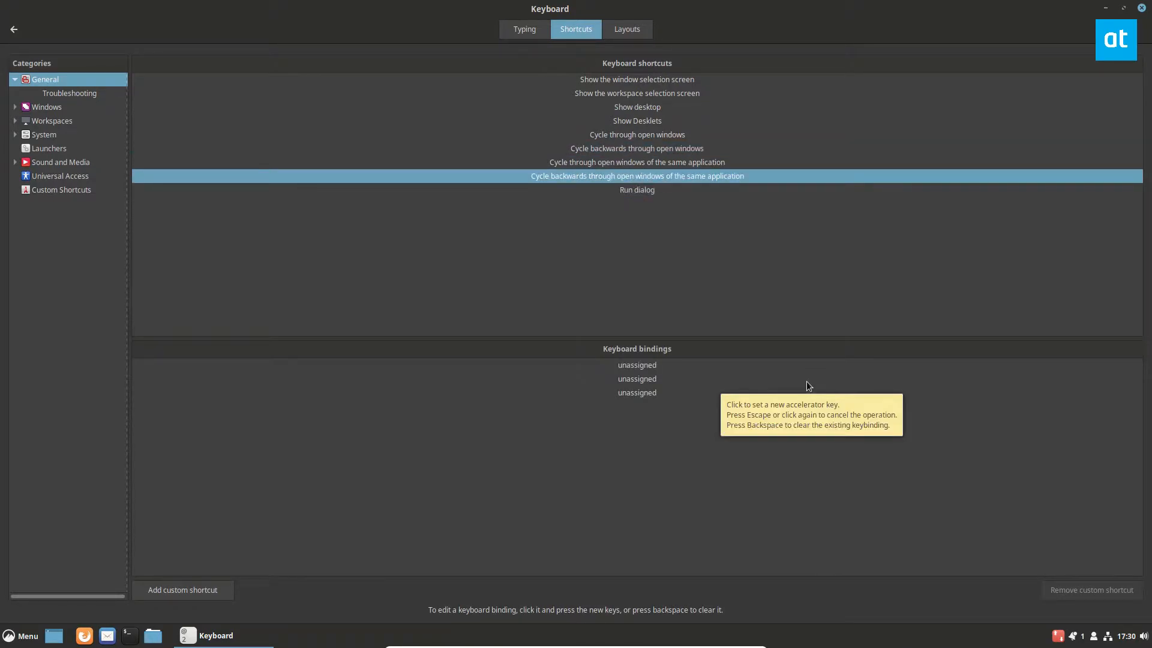
mouse_move(720, 222)
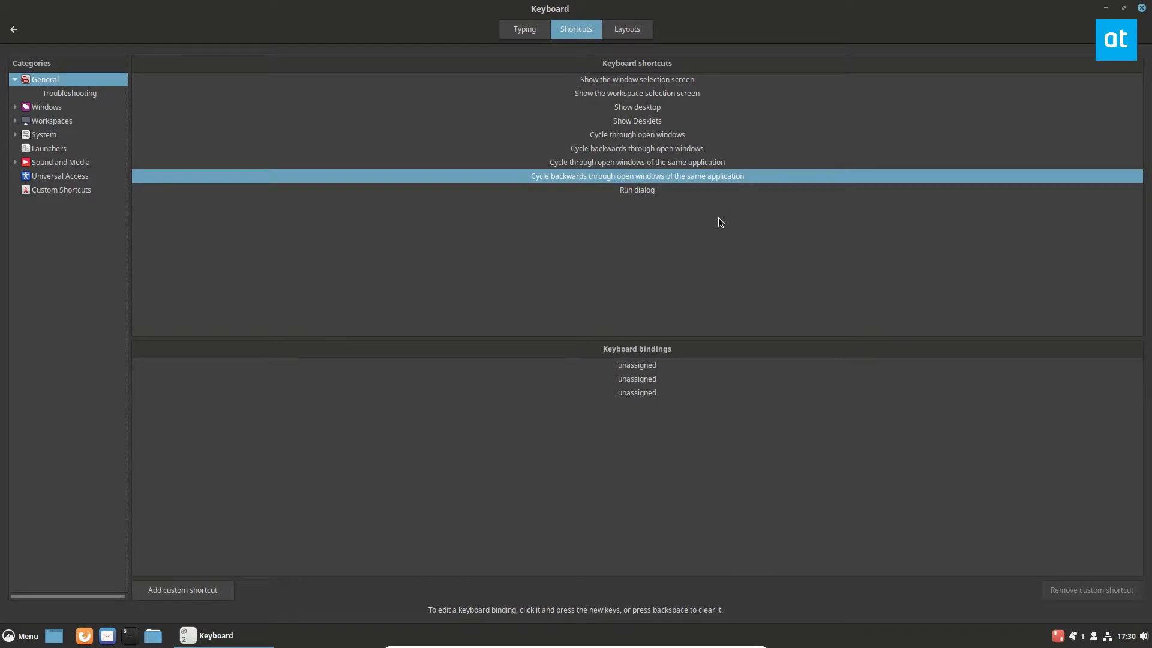
mouse_move(494, 115)
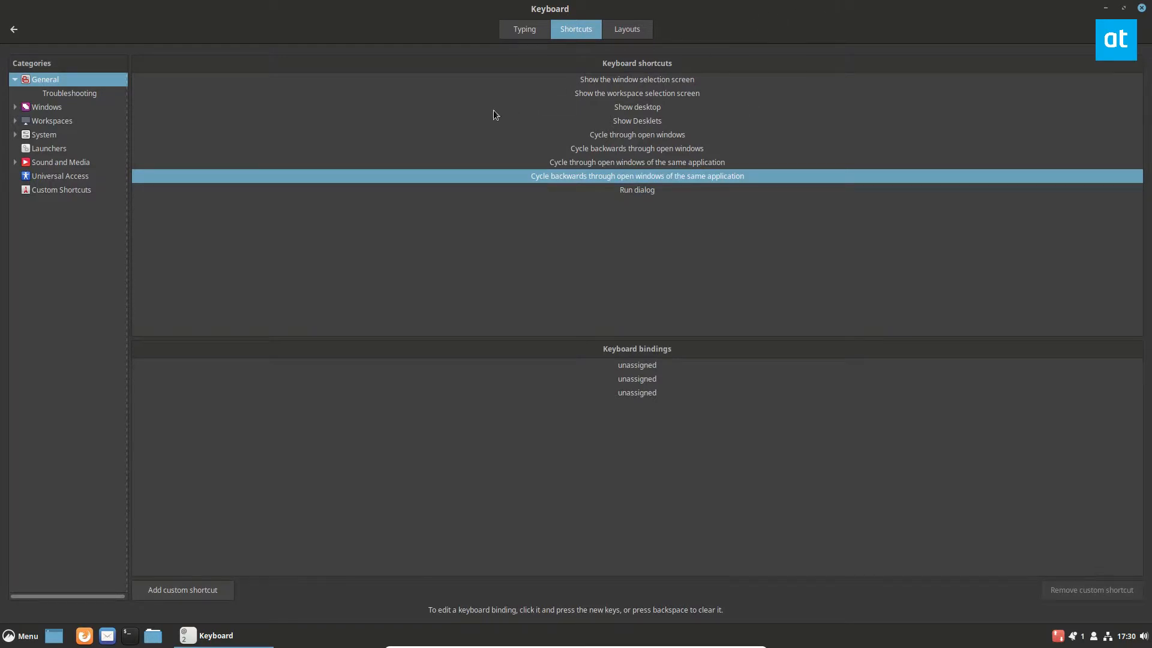
mouse_move(404, 420)
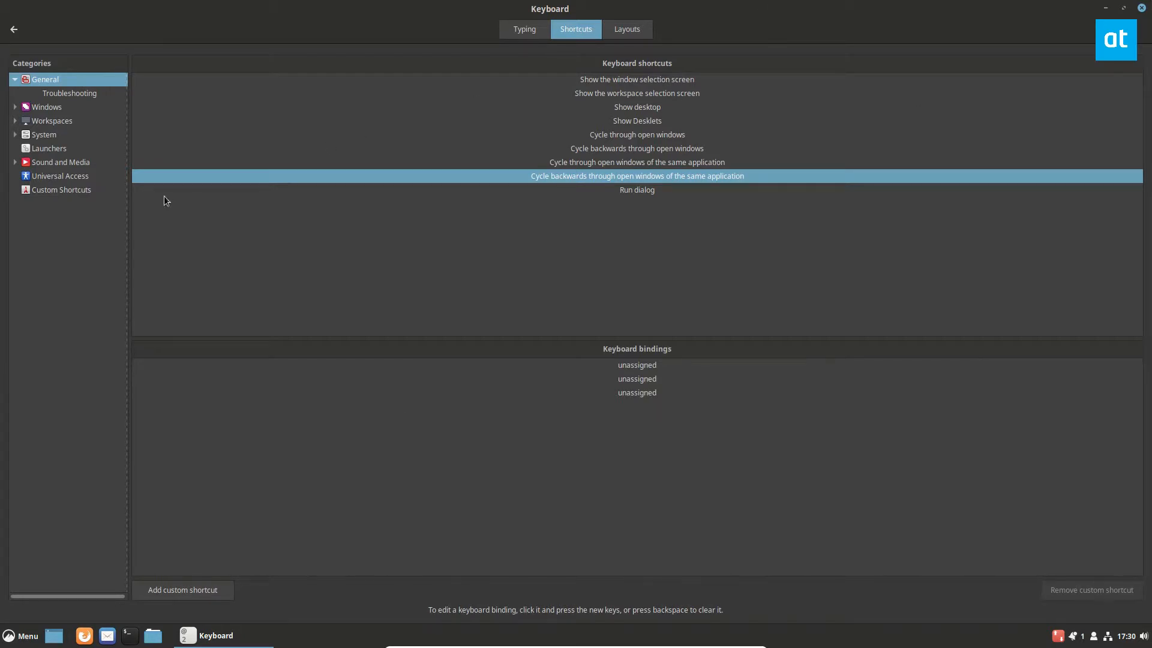
left_click(61, 189)
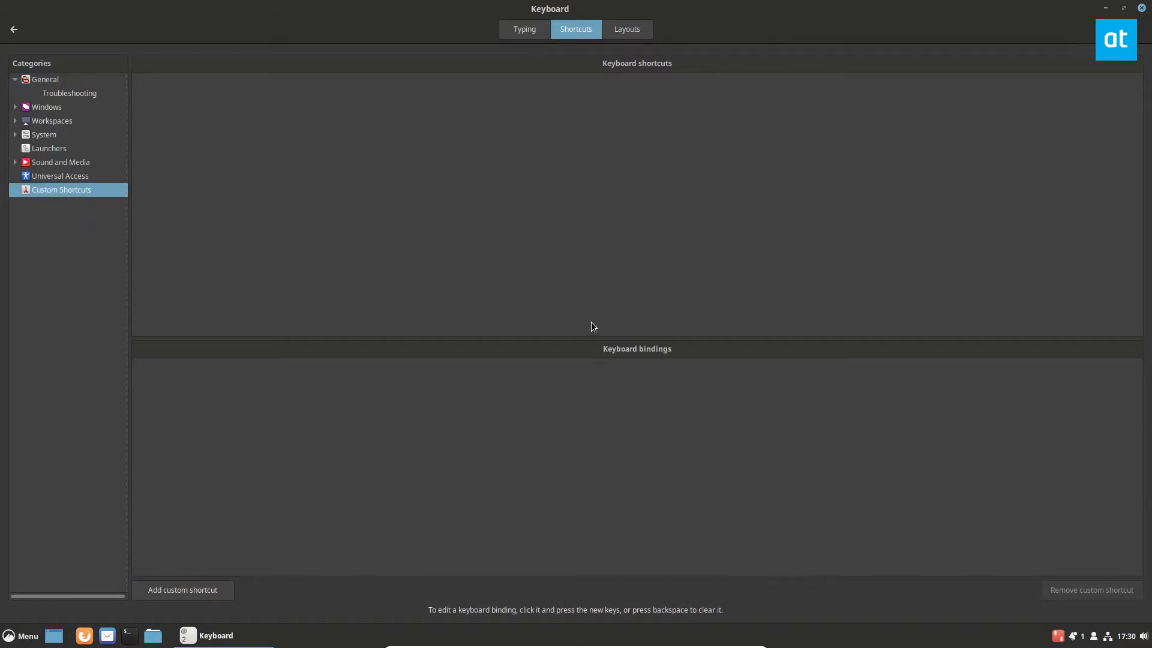
mouse_move(505, 66)
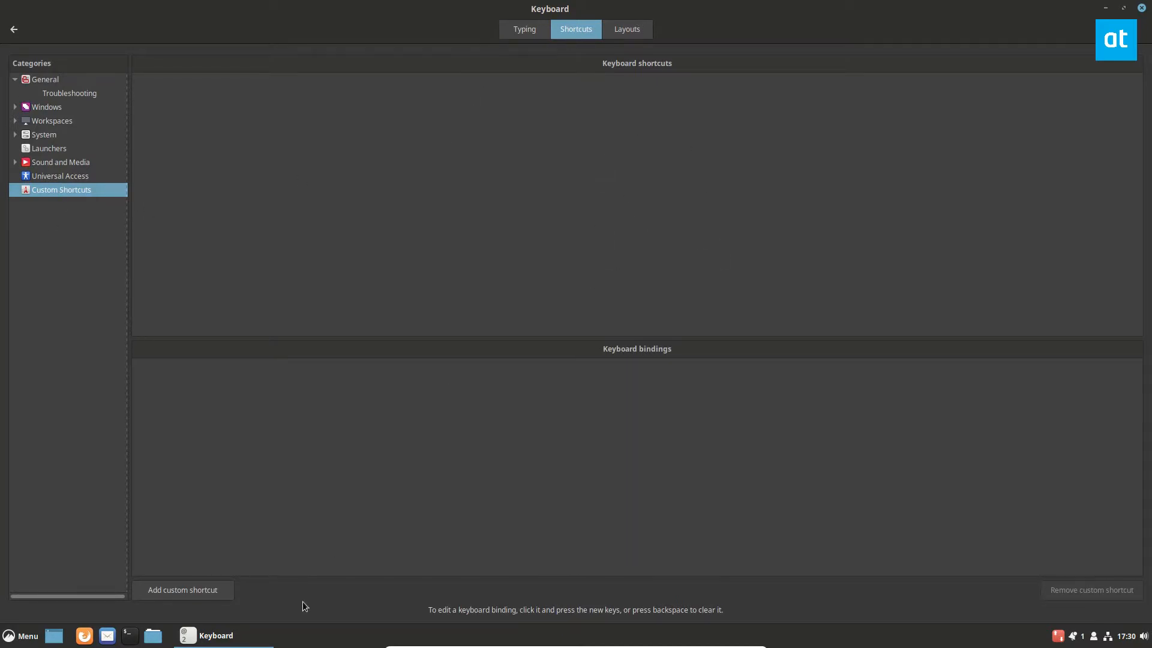
Start a custom shortcut named 'Firefox Open' and begin typing the 'fir' command.
left_click(183, 589)
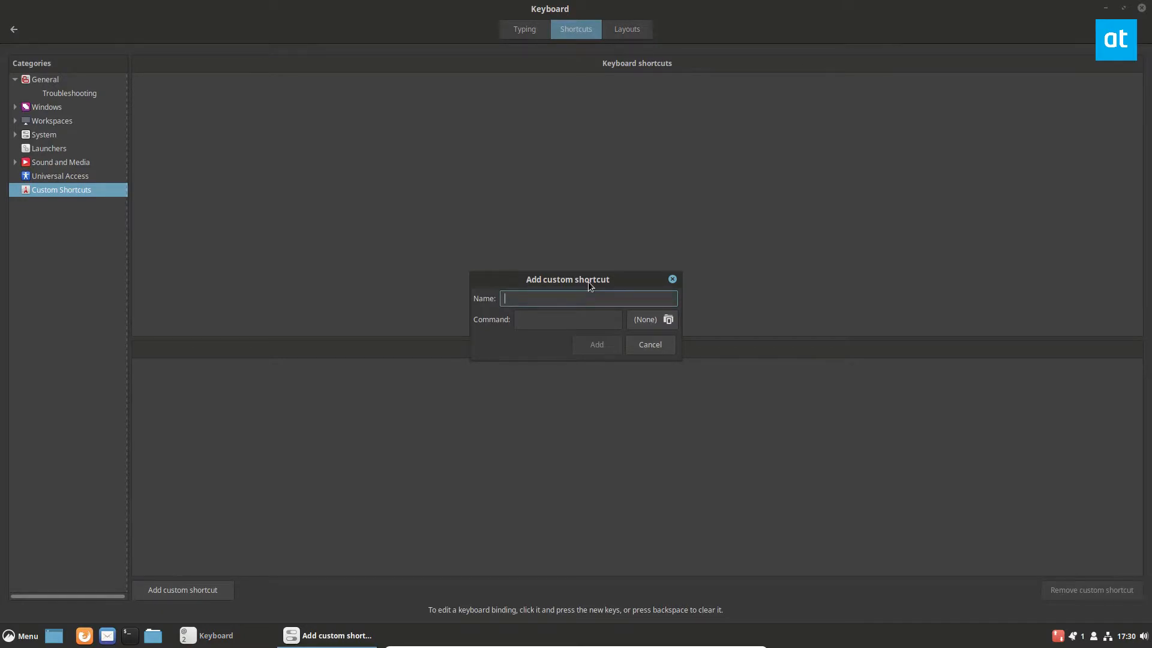
type("Firefox Open")
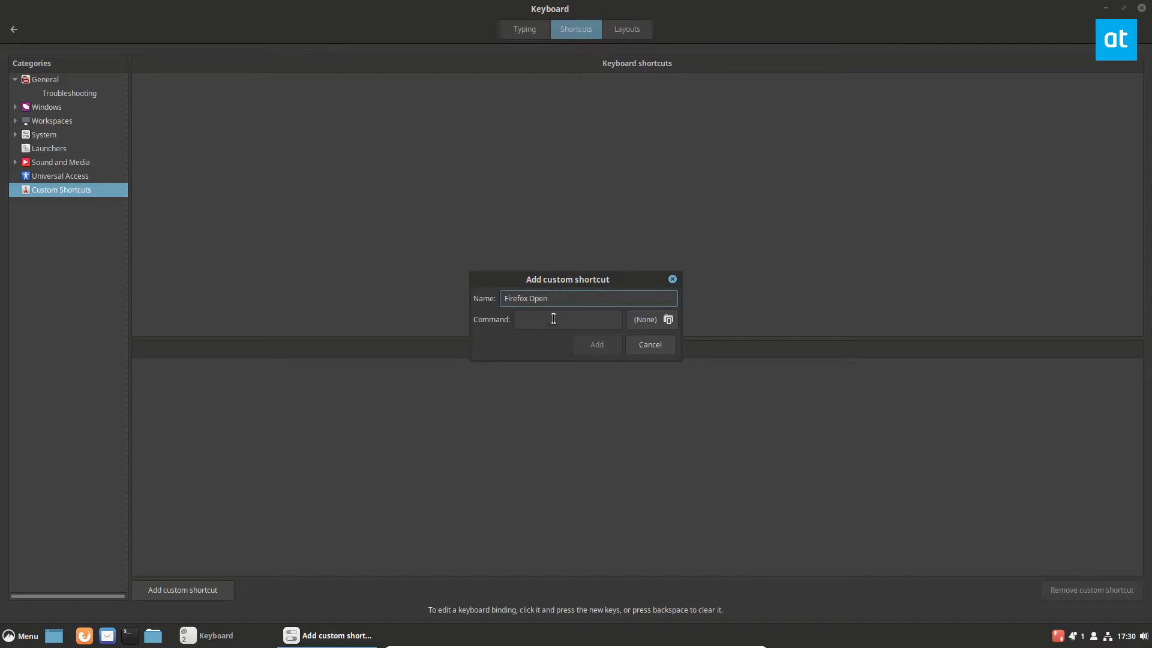
type("fir")
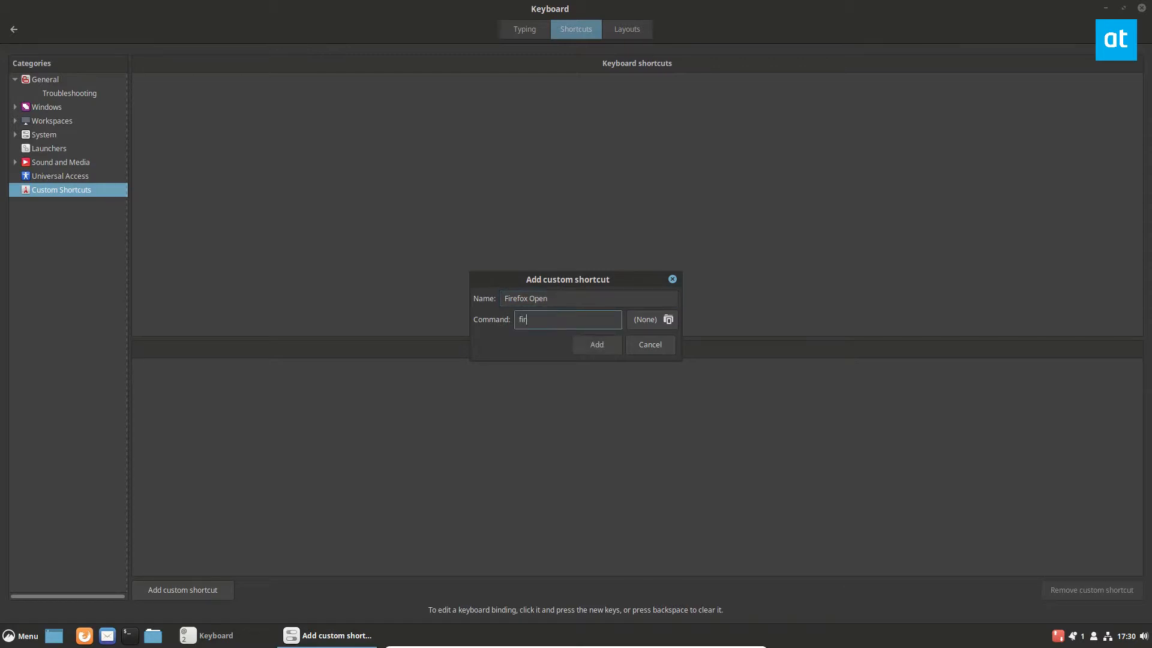
Save Firefox Open and bind its first unassigned slot to Alt+F.
left_click(596, 344)
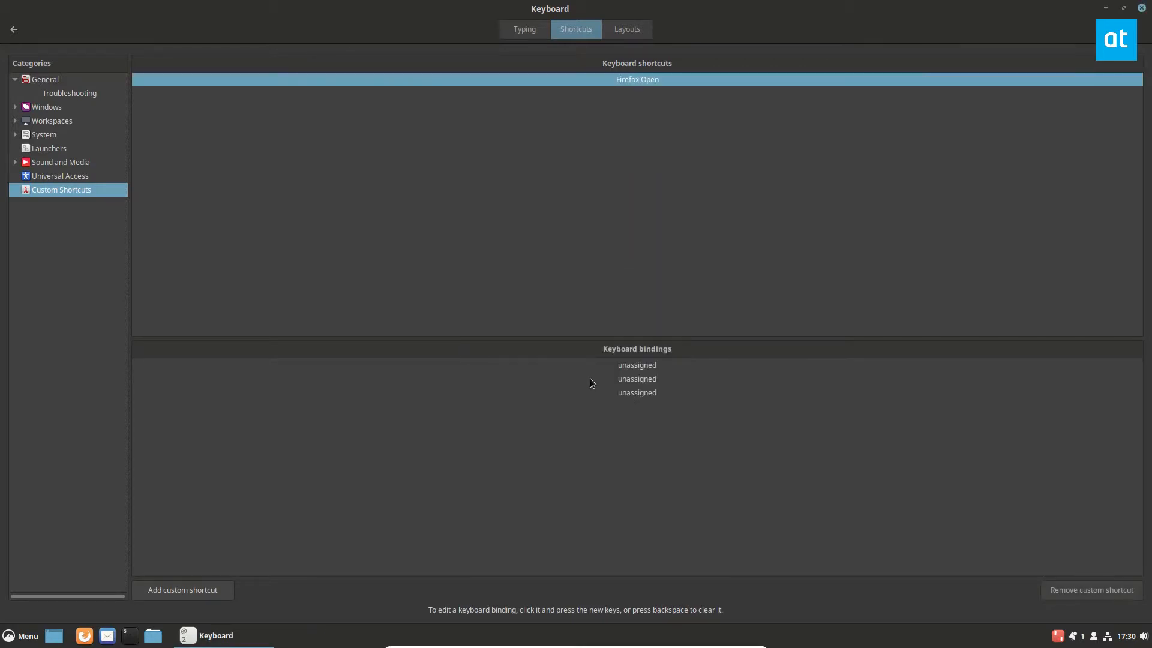
left_click(636, 365)
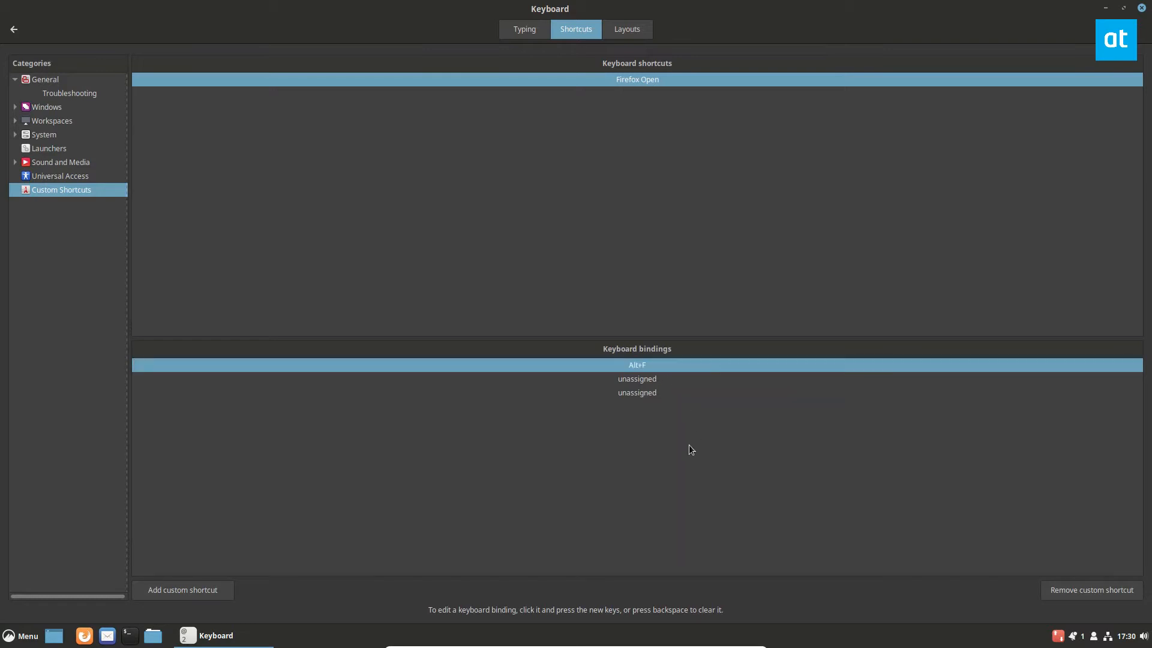
mouse_move(746, 22)
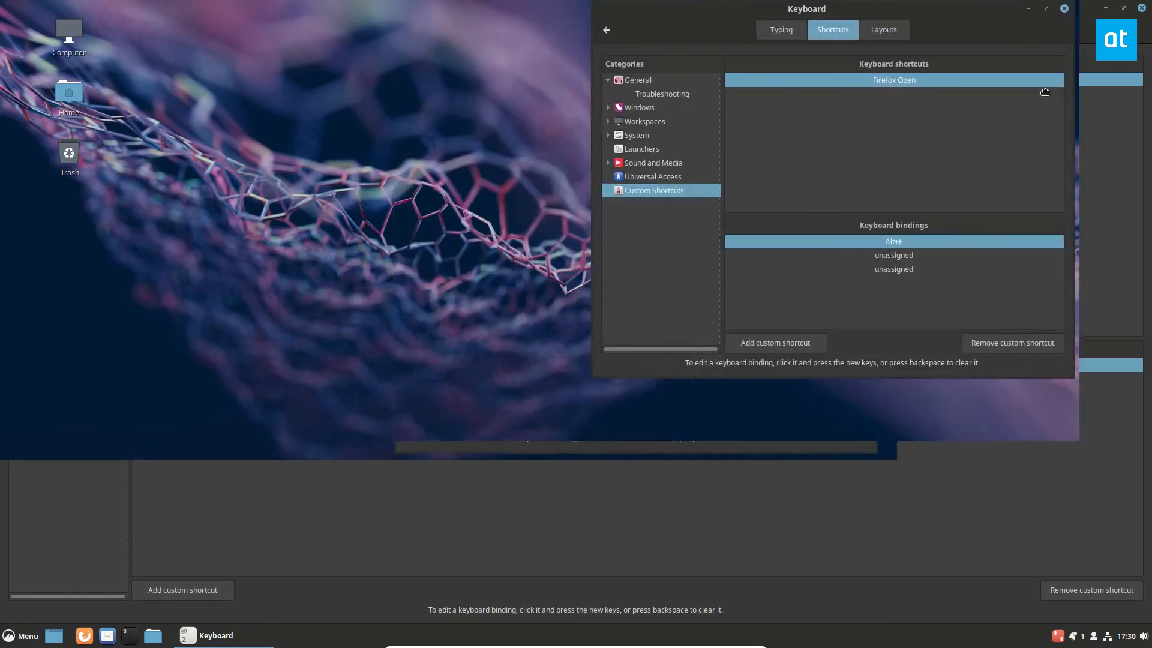
Unmaximize the Keyboard settings window by dragging its title bar, then close it.
left_click_drag(805, 9, 786, 217)
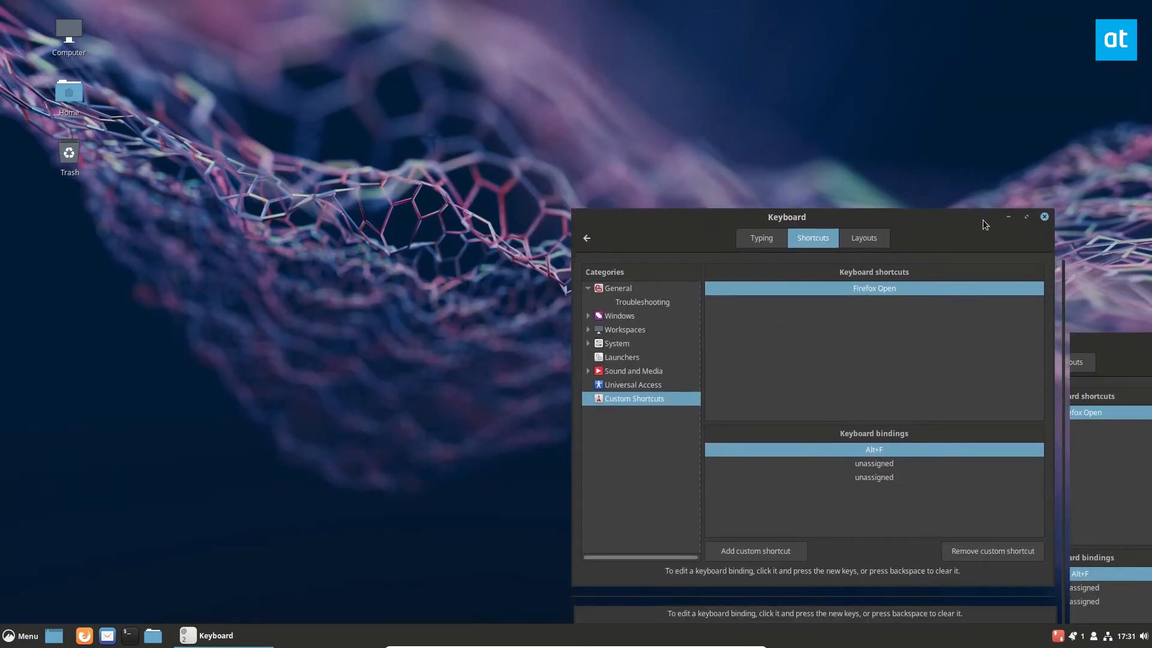
left_click(1026, 216)
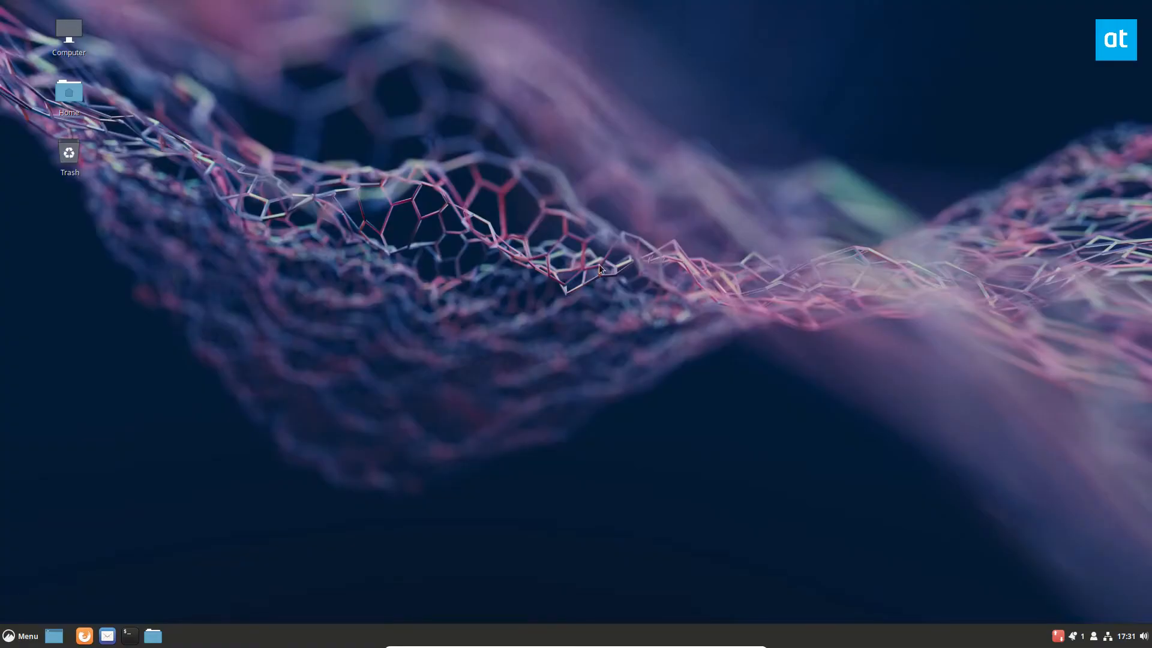
mouse_move(190, 307)
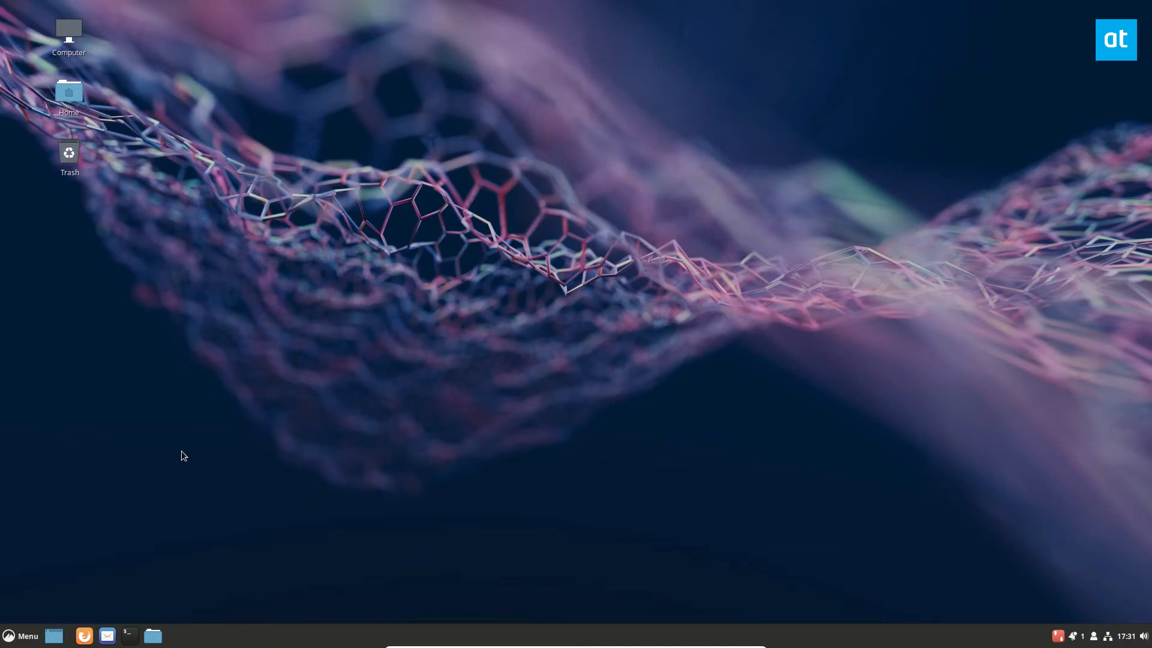
Bring up the Alt+F-launched Firefox from the taskbar, then minimize it.
left_click(82, 636)
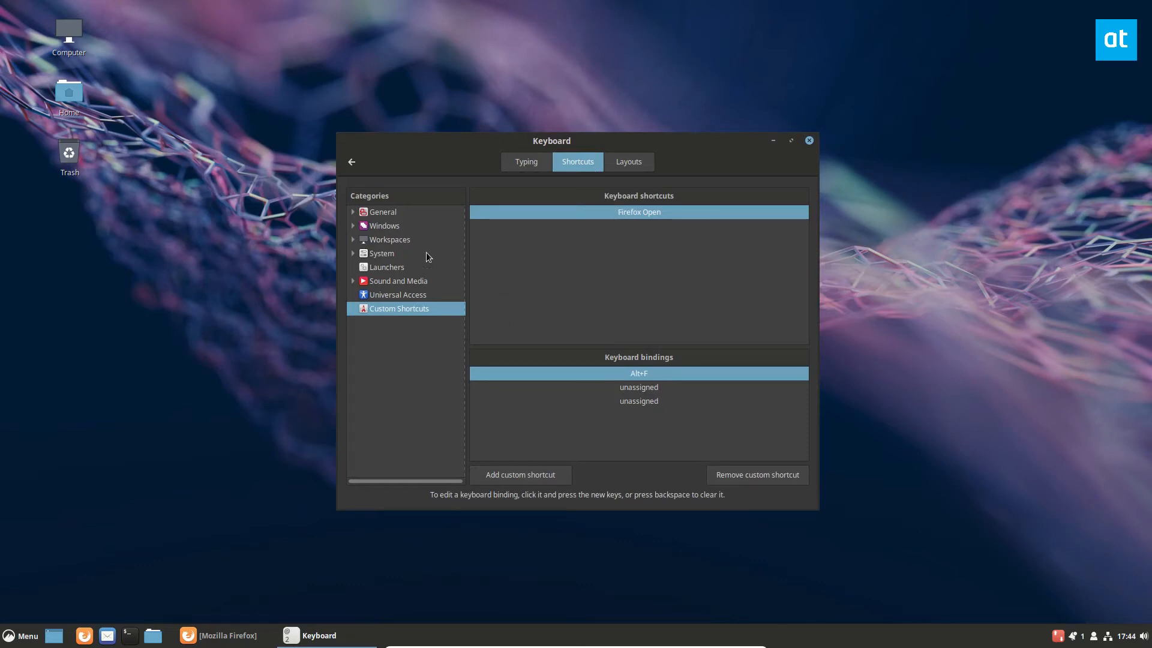
left_click(220, 635)
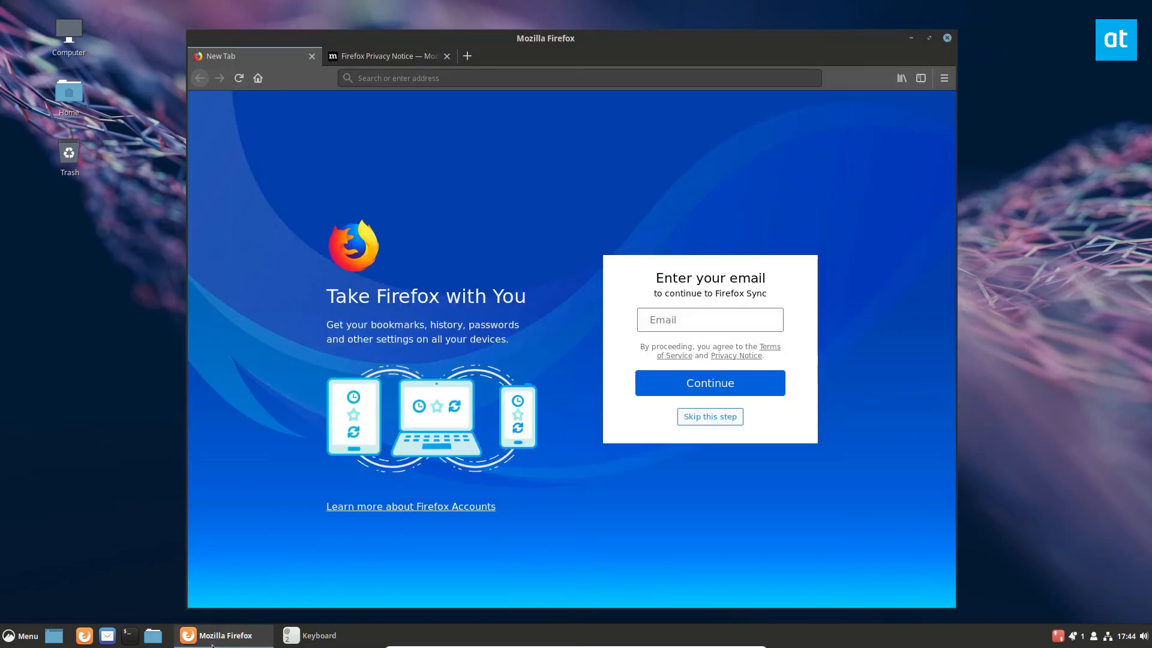
left_click(317, 634)
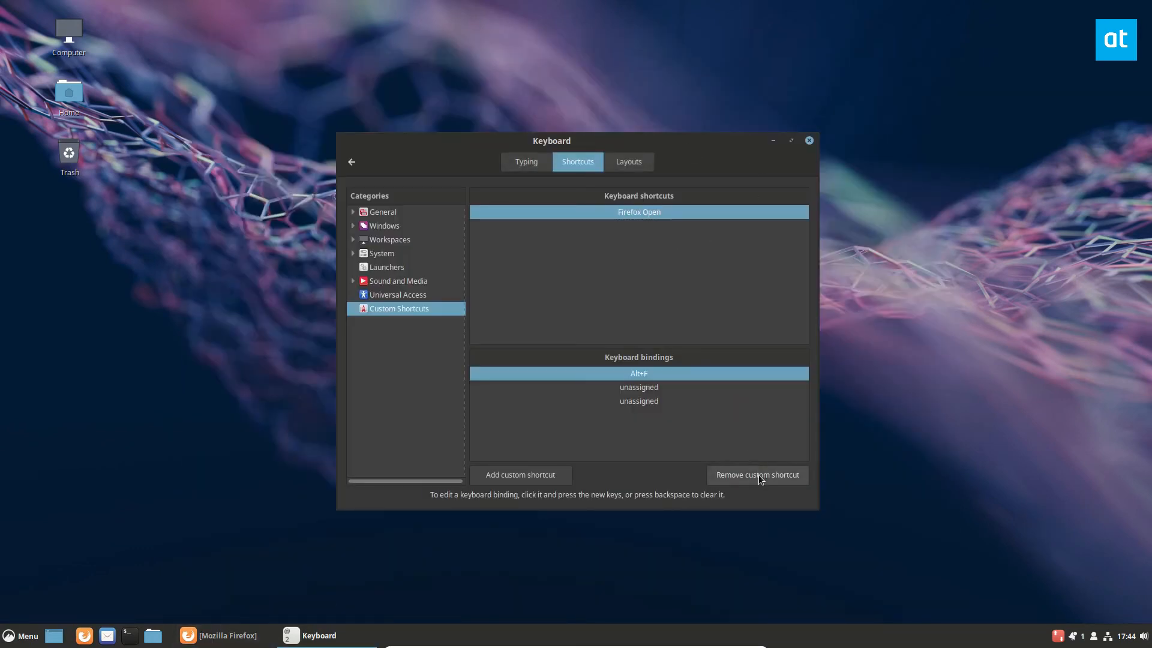
Remove the selected Firefox Open entry from Custom Shortcuts.
left_click(756, 475)
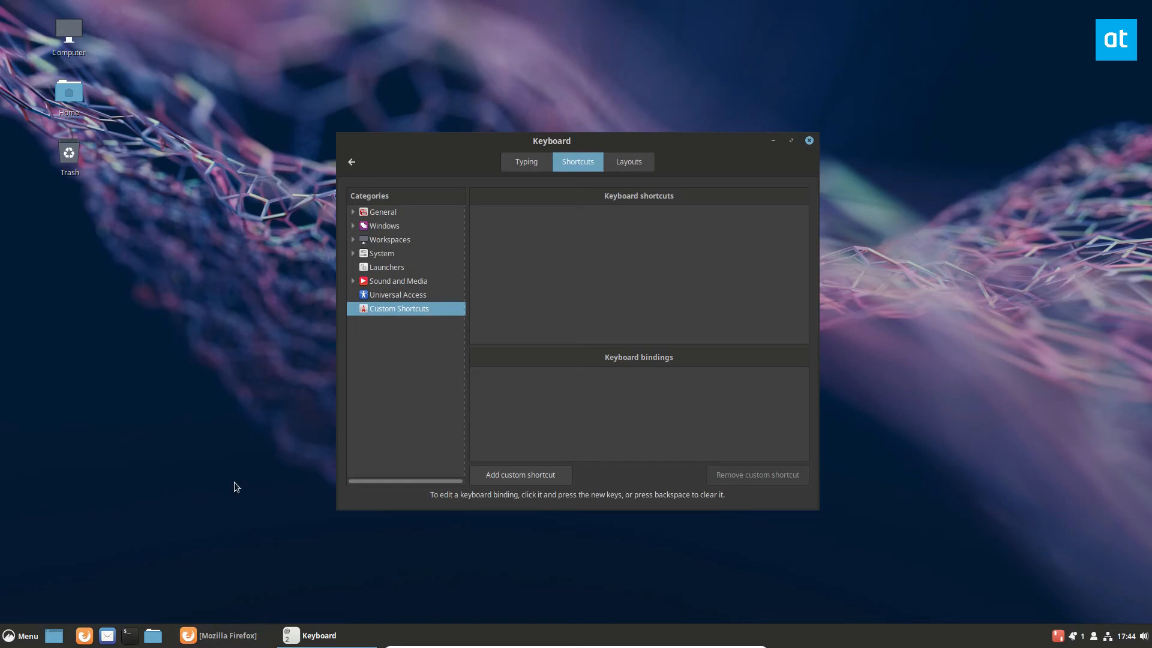
mouse_move(858, 410)
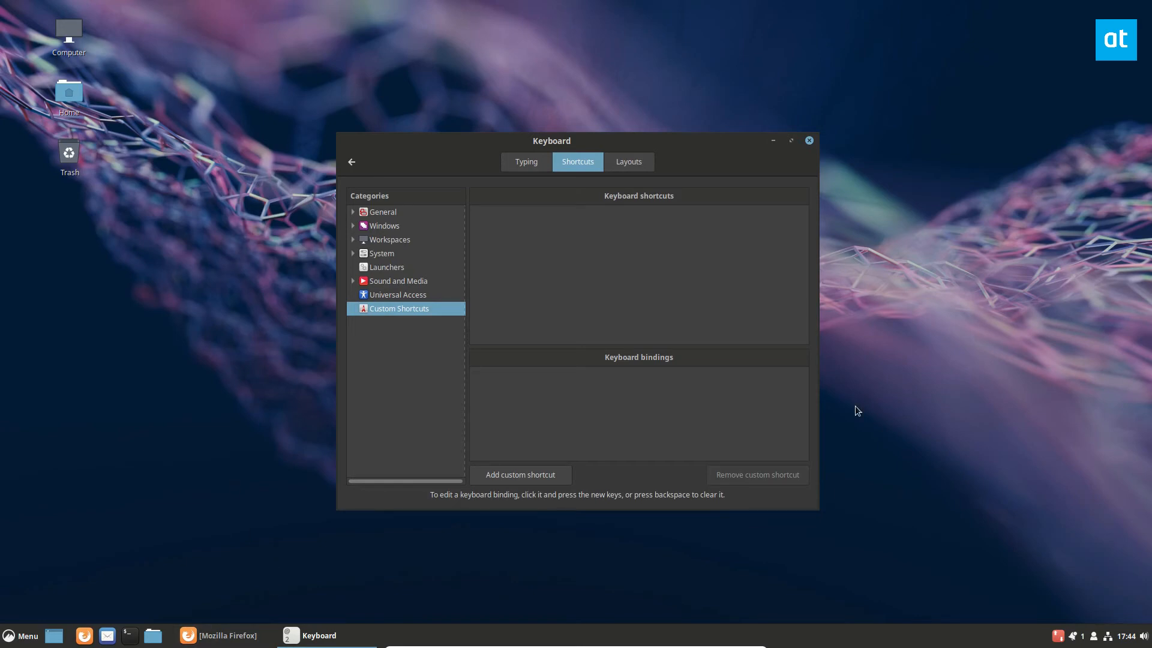